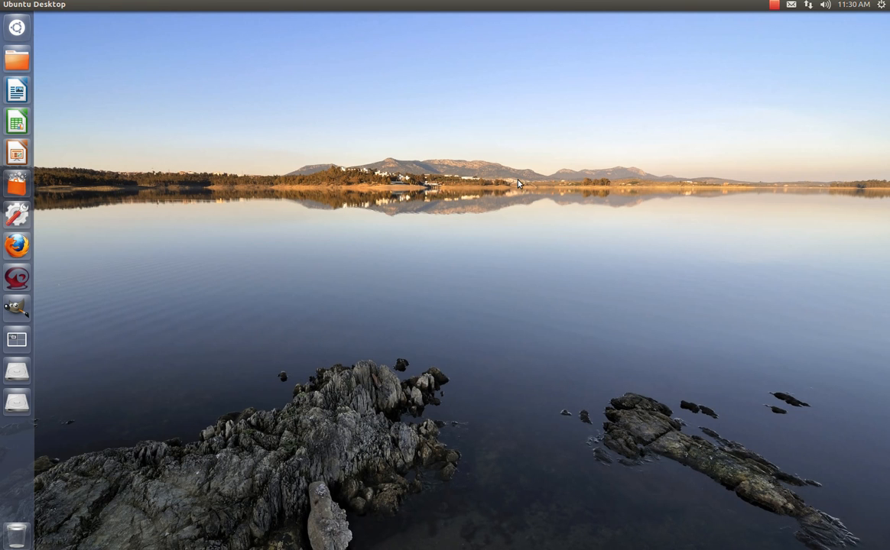
pyautogui.moveTo(376, 190)
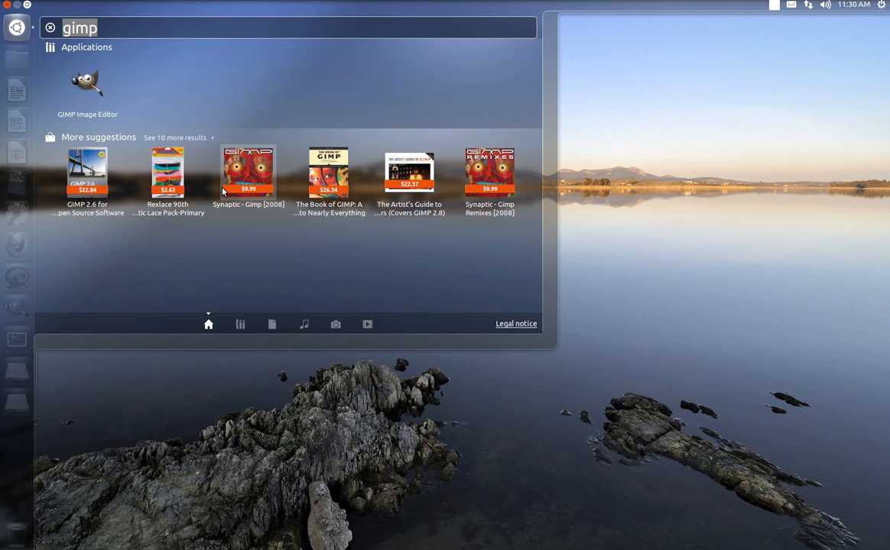
# Step: Search the Dash for 'printers' and launch the Printers settings
pyautogui.write('printer')
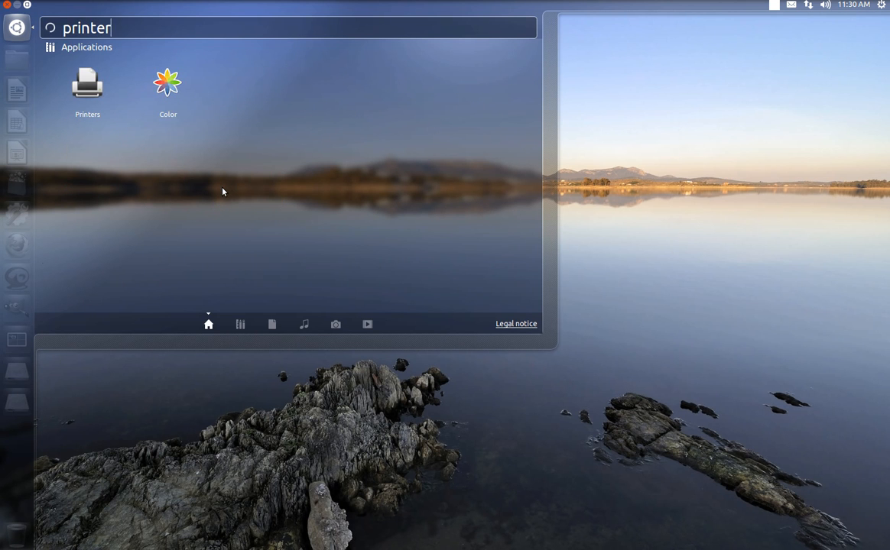
pyautogui.write('s')
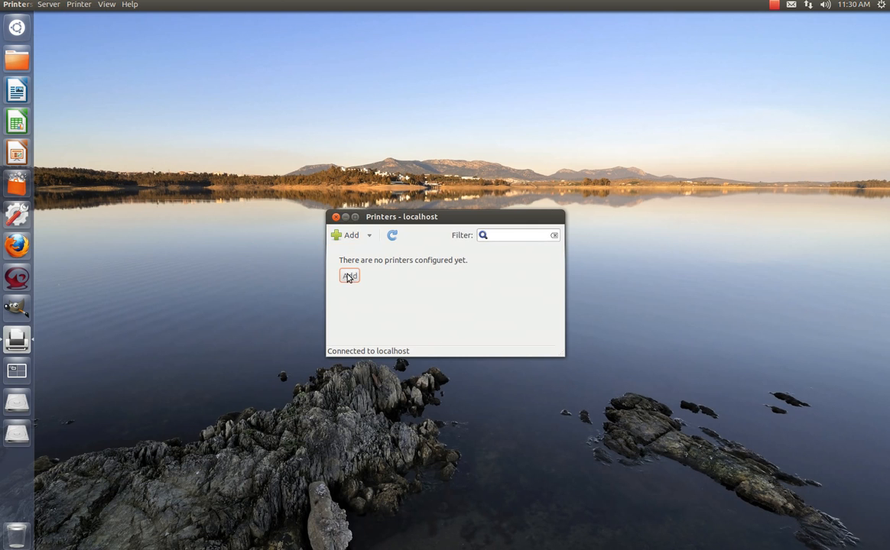
# Step: Start a new printer, find network printers and select C5150n at 192.168.1.66
pyautogui.click(349, 275)
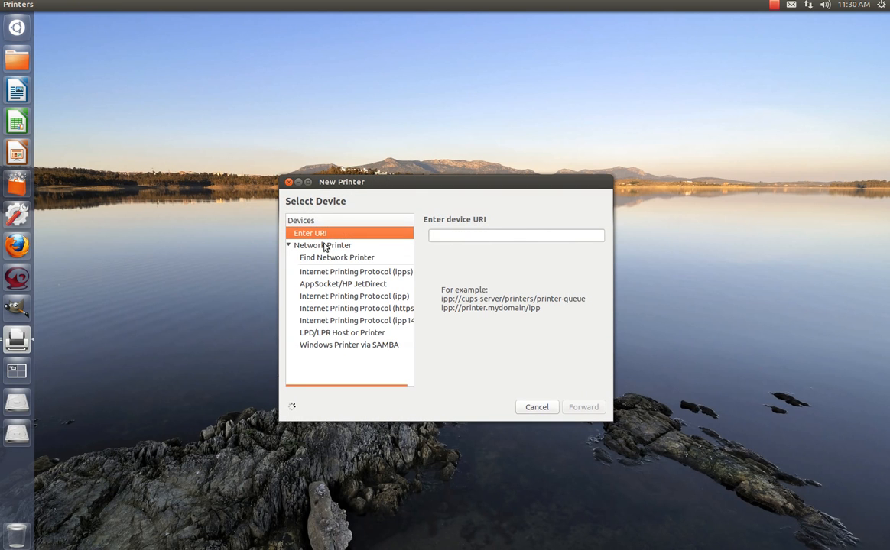
pyautogui.moveTo(333, 263)
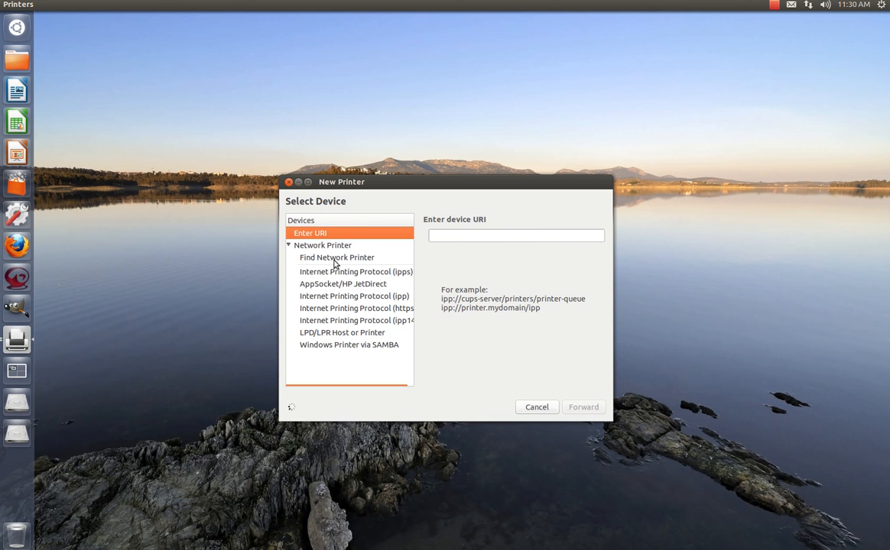
pyautogui.click(337, 257)
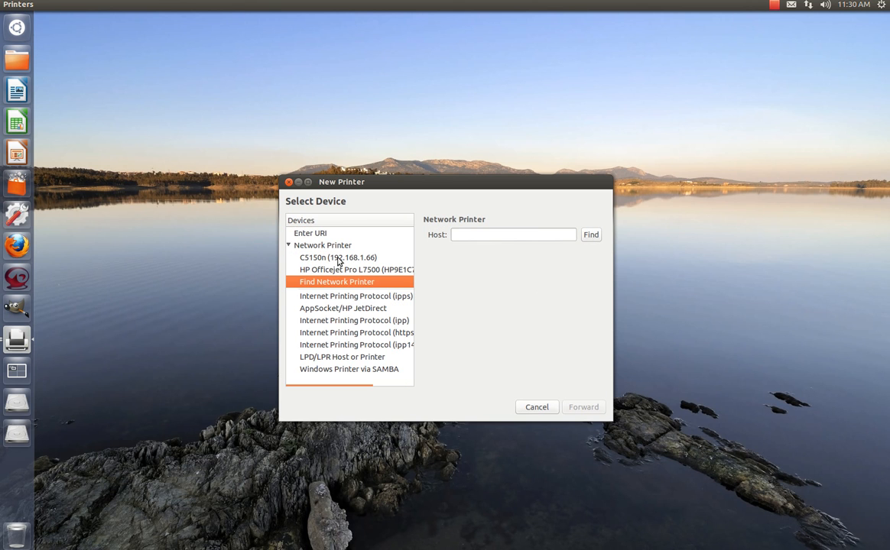
pyautogui.moveTo(312, 263)
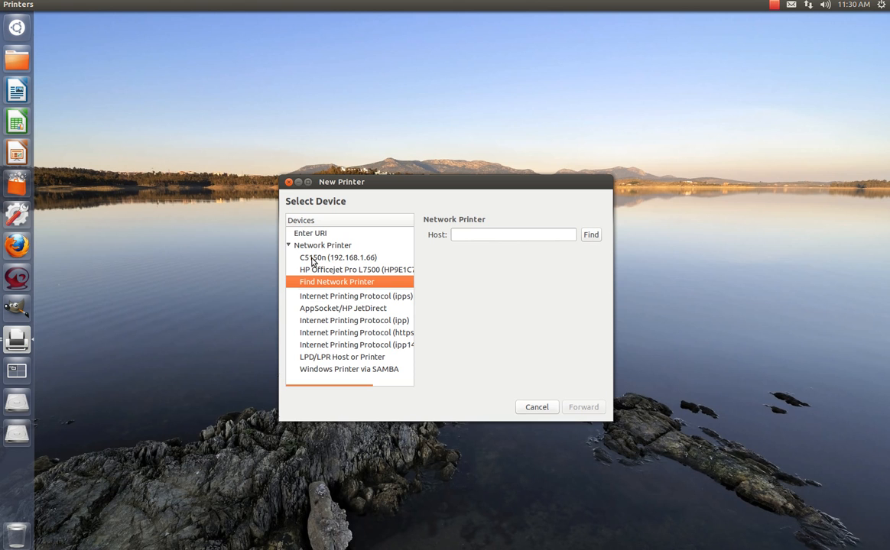
pyautogui.click(338, 256)
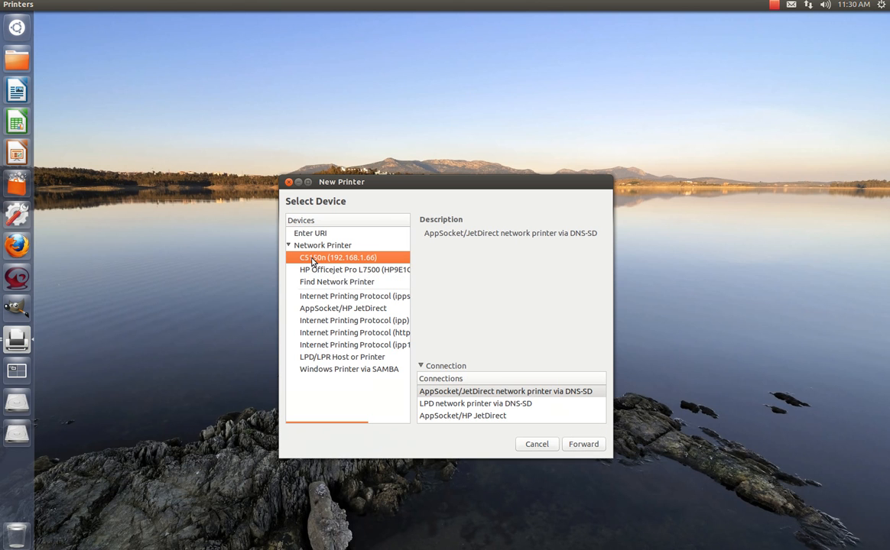
pyautogui.moveTo(361, 261)
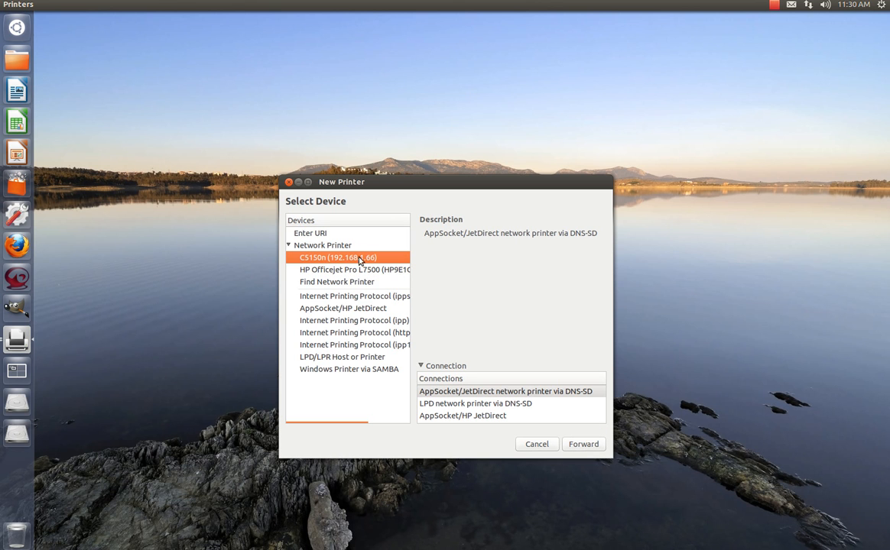
pyautogui.moveTo(511, 348)
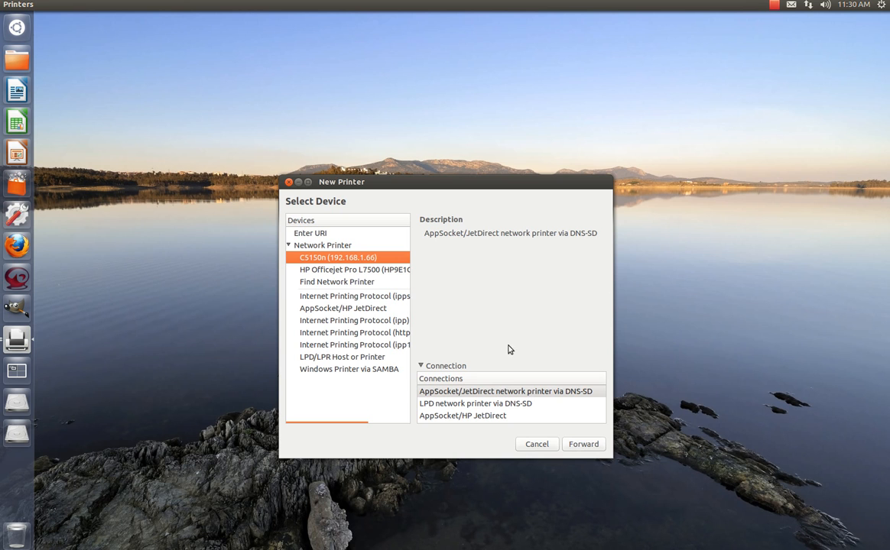
pyautogui.moveTo(315, 266)
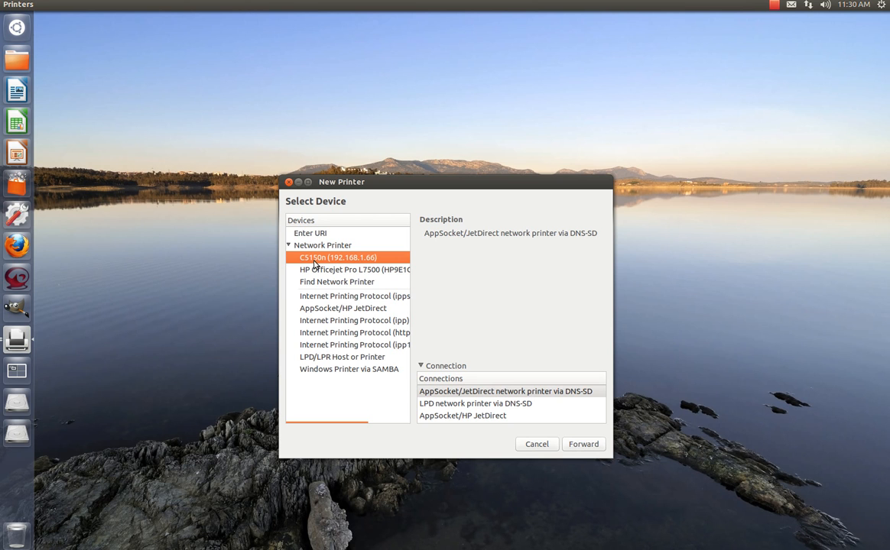
pyautogui.moveTo(364, 266)
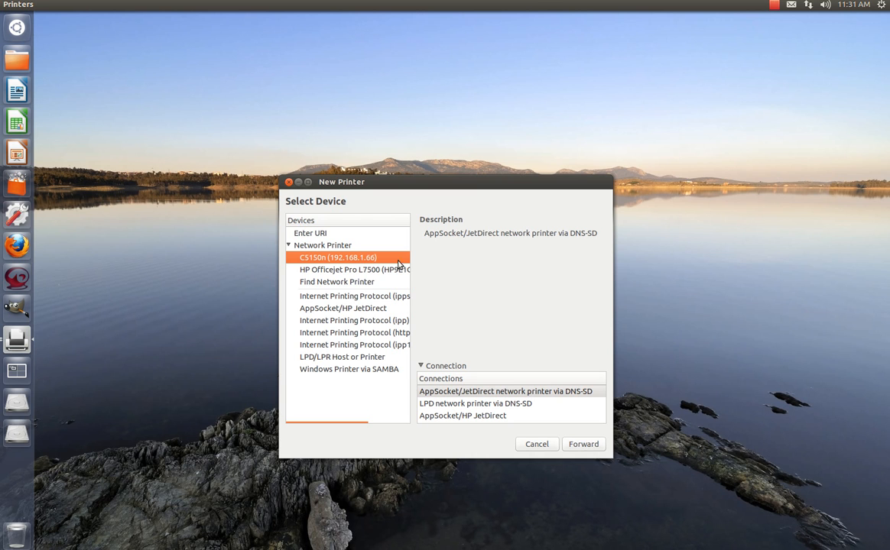
pyautogui.moveTo(471, 392)
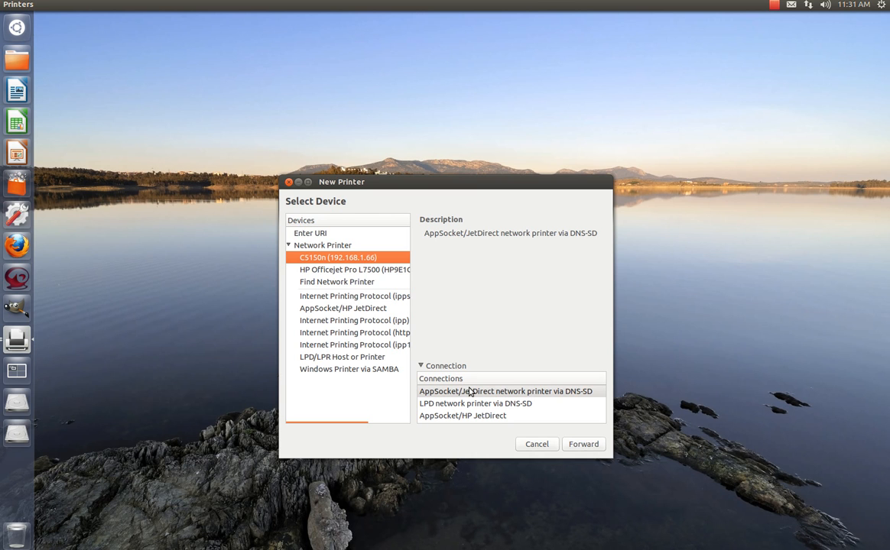
pyautogui.moveTo(241, 399)
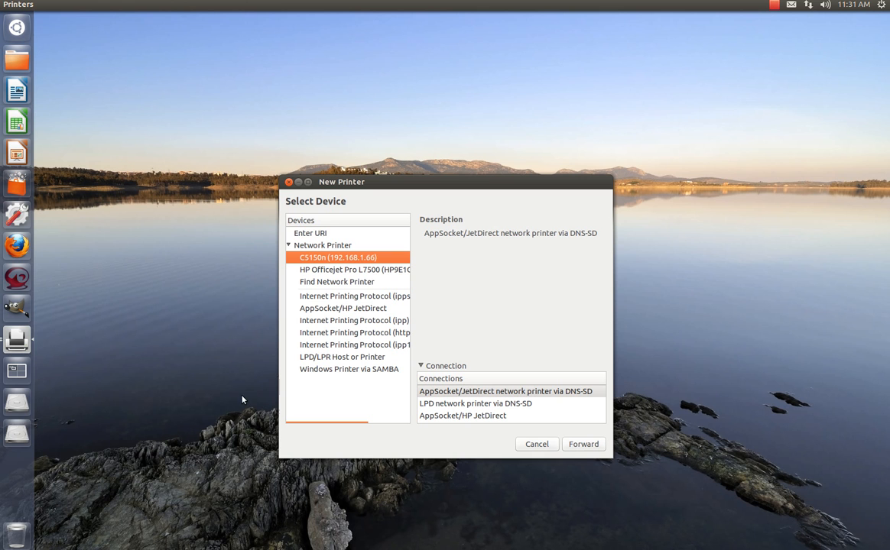
pyautogui.moveTo(17, 246)
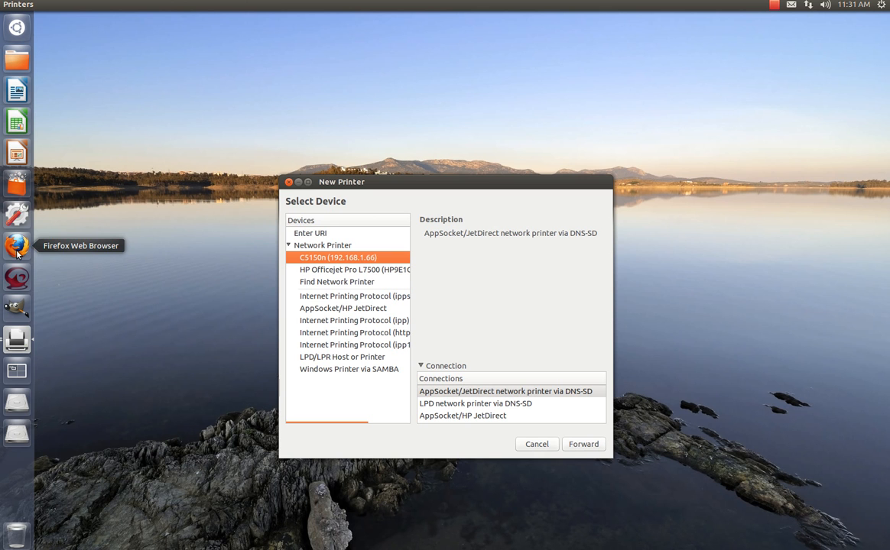
# Step: Launch Firefox and load the CUPS web interface at localhost:631
pyautogui.click(17, 244)
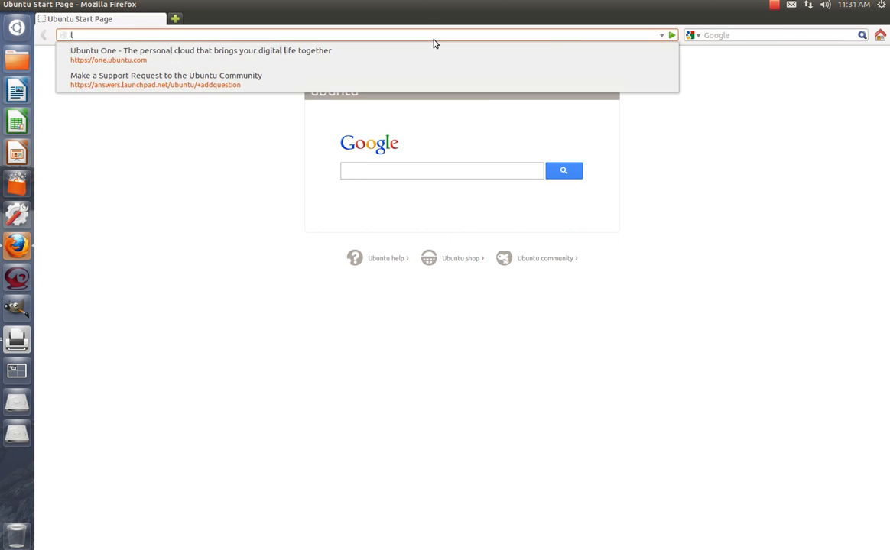
pyautogui.write('localhost:6')
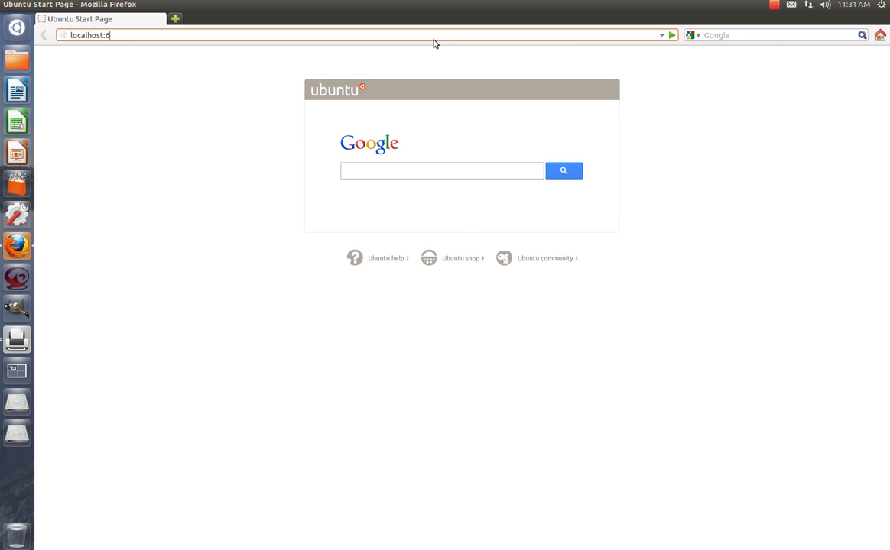
pyautogui.press('Return')
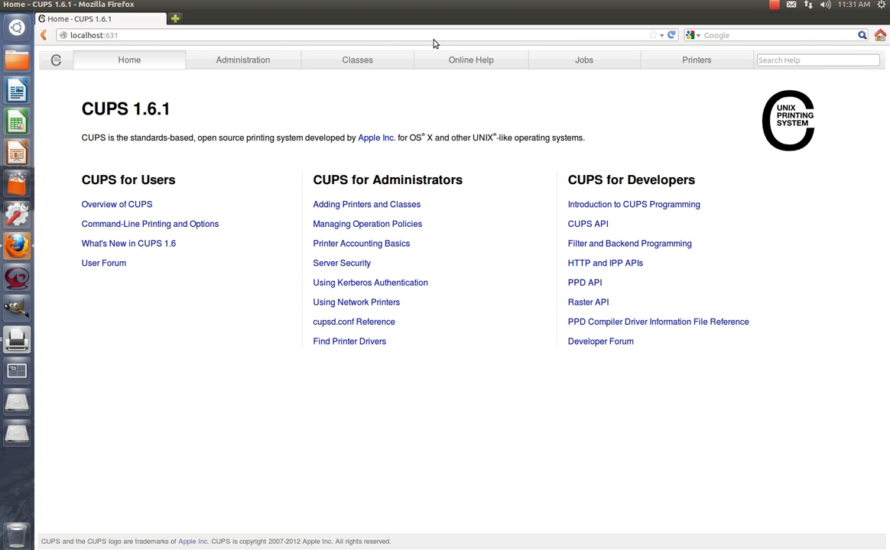
pyautogui.moveTo(364, 232)
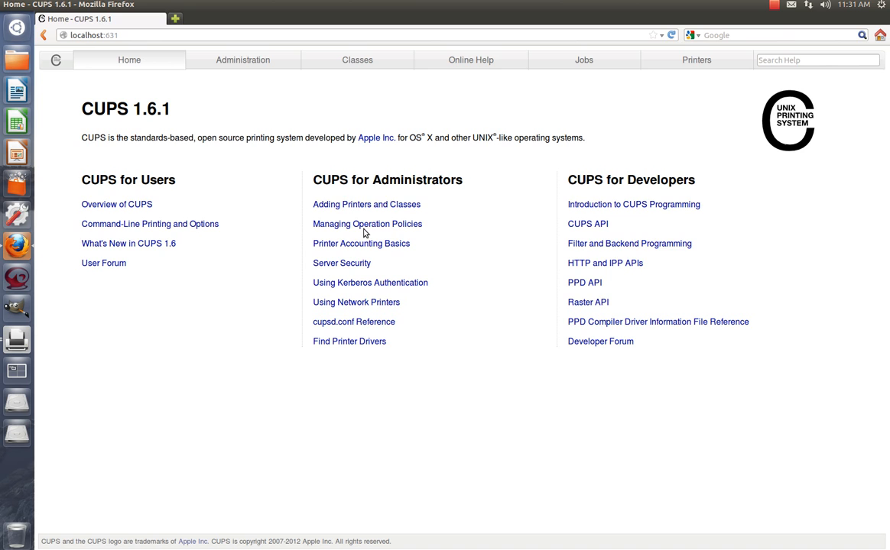
# Step: Go to CUPS Administration, sign in as john and start Add Printer
pyautogui.click(242, 59)
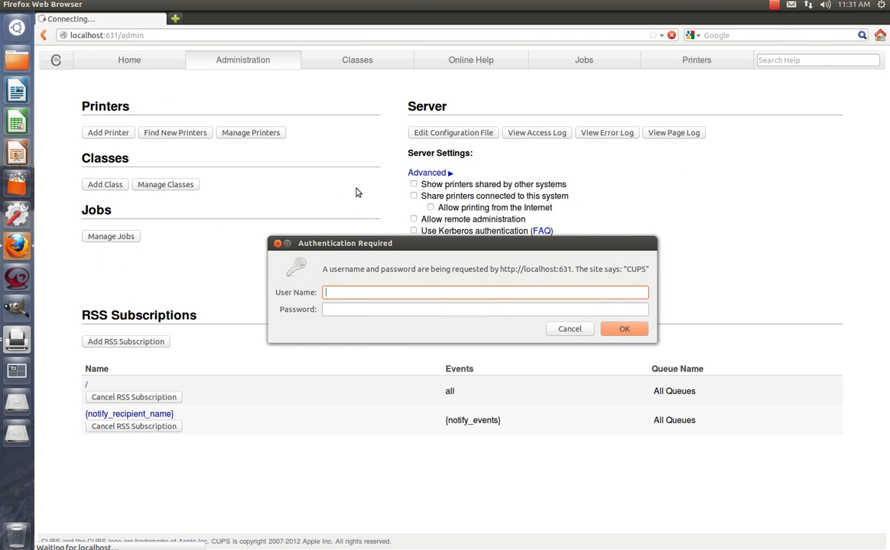
pyautogui.write('john')
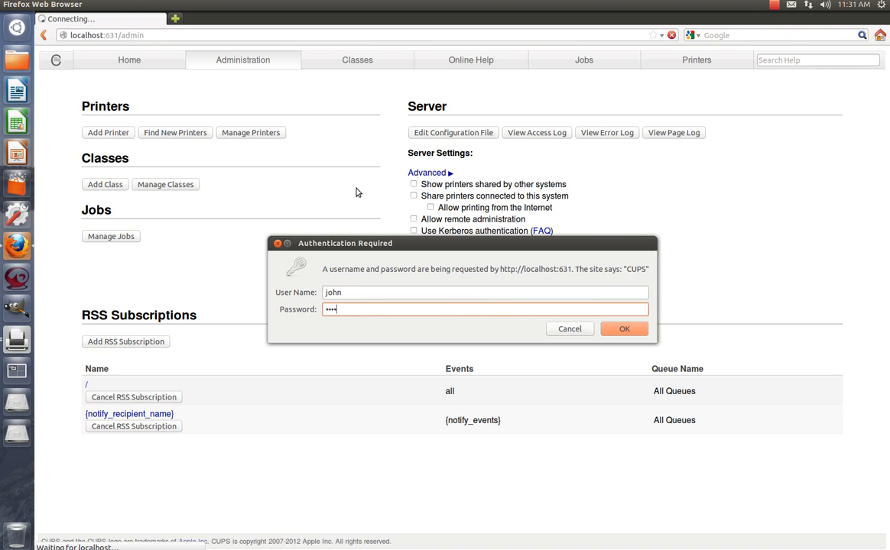
pyautogui.click(623, 329)
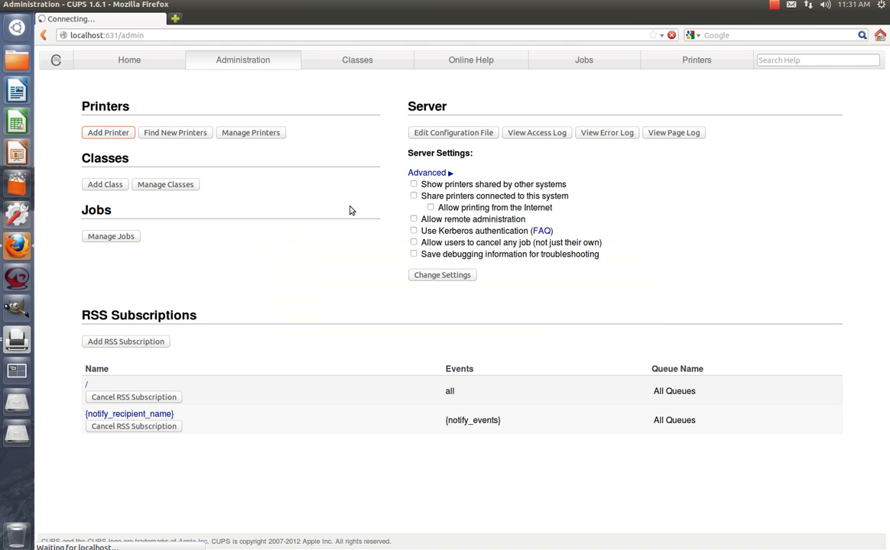
pyautogui.moveTo(349, 214)
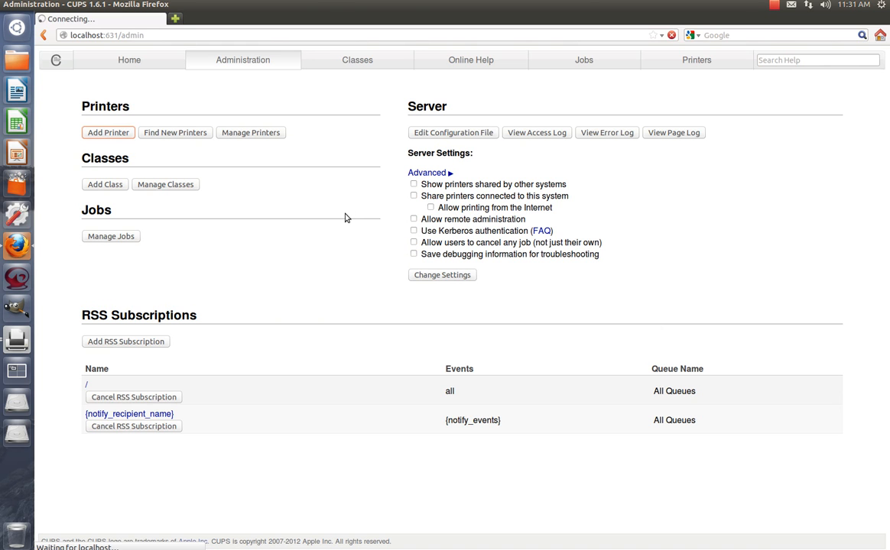
# Step: On the Add Printer page select the discovered C5150n network printer
pyautogui.click(107, 132)
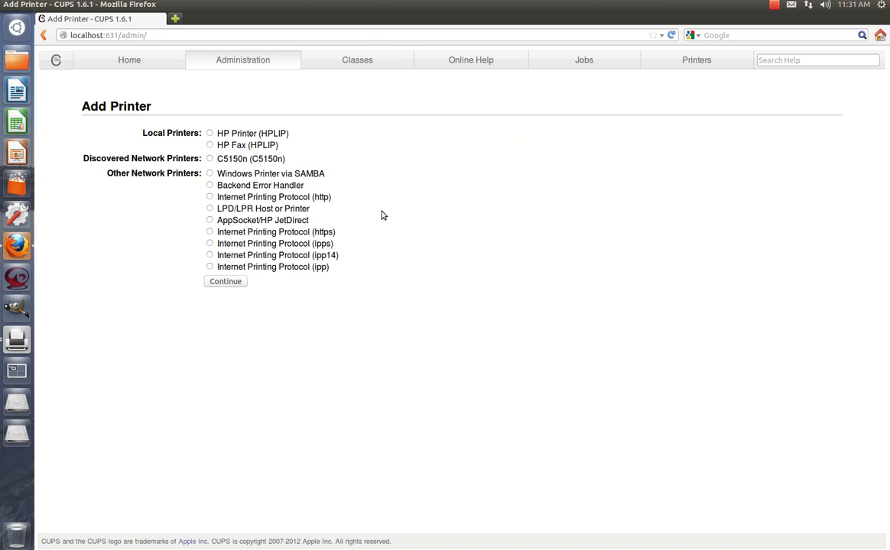
pyautogui.moveTo(191, 164)
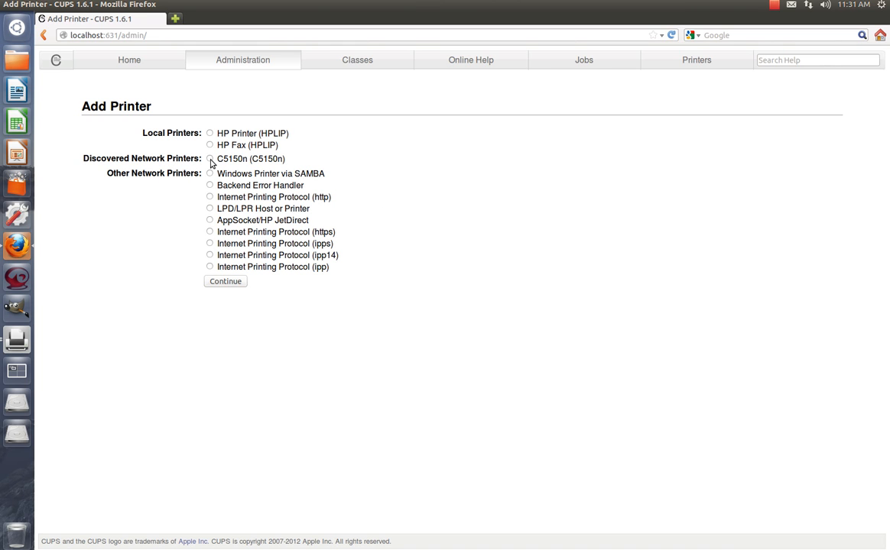
pyautogui.click(209, 158)
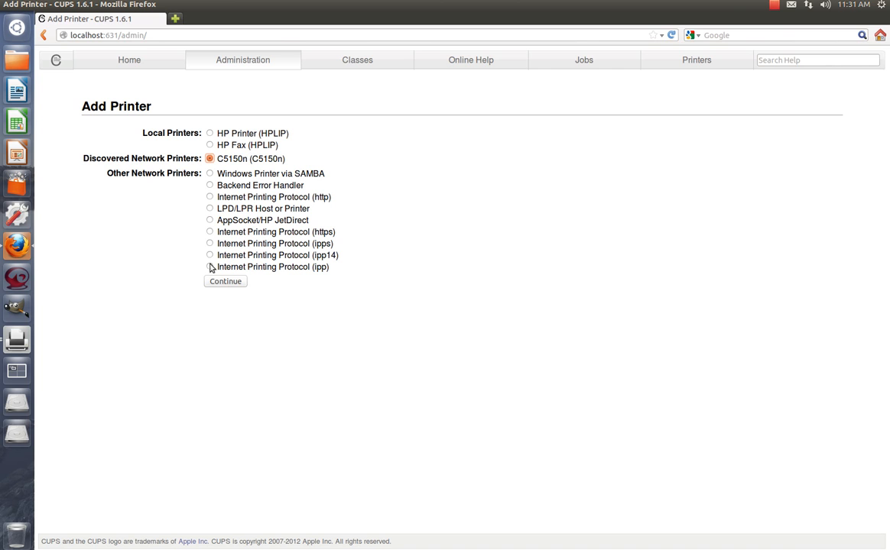
pyautogui.moveTo(232, 474)
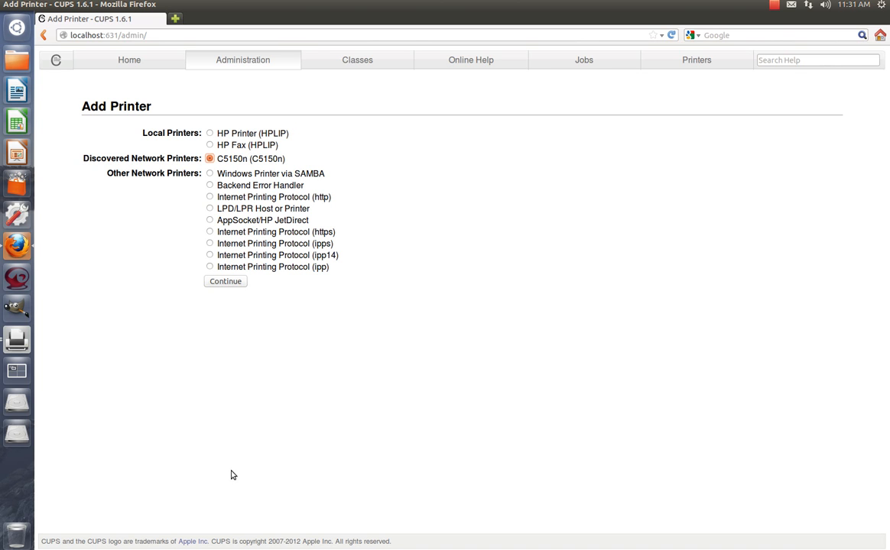
pyautogui.moveTo(249, 171)
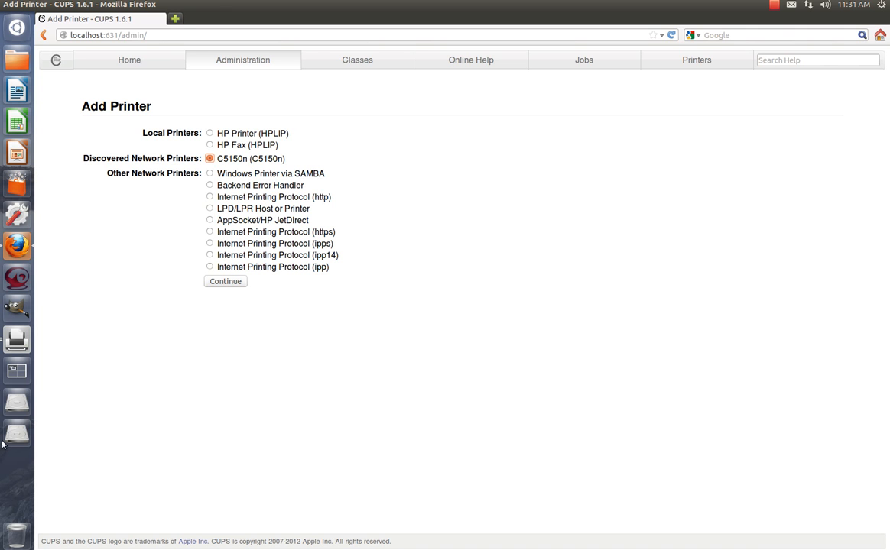
# Step: In the New Printer wizard proceed with C5150n (192.168.1.66) through the driver search
pyautogui.click(225, 282)
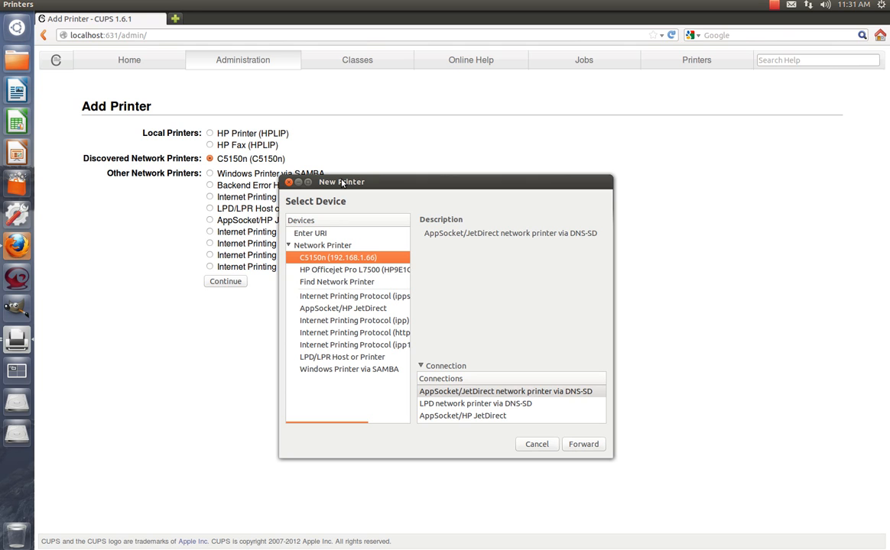
pyautogui.moveTo(405, 421)
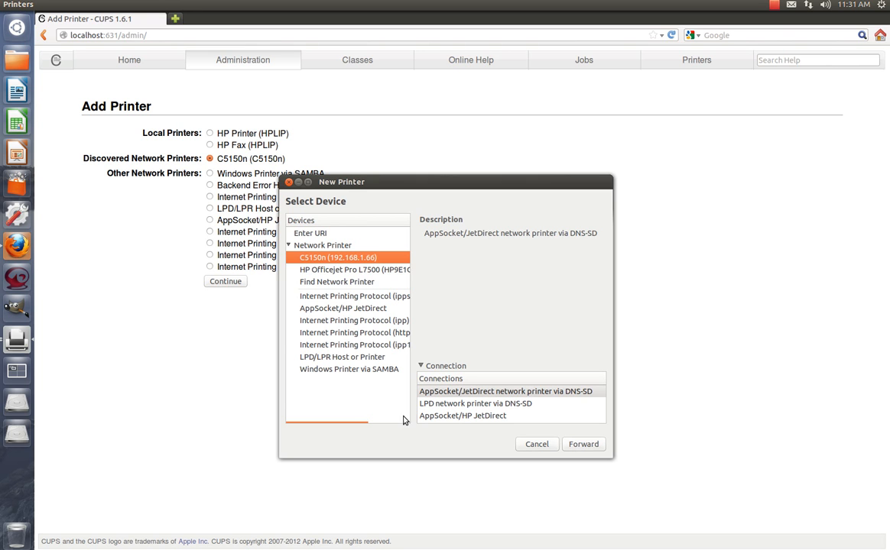
pyautogui.moveTo(584, 443)
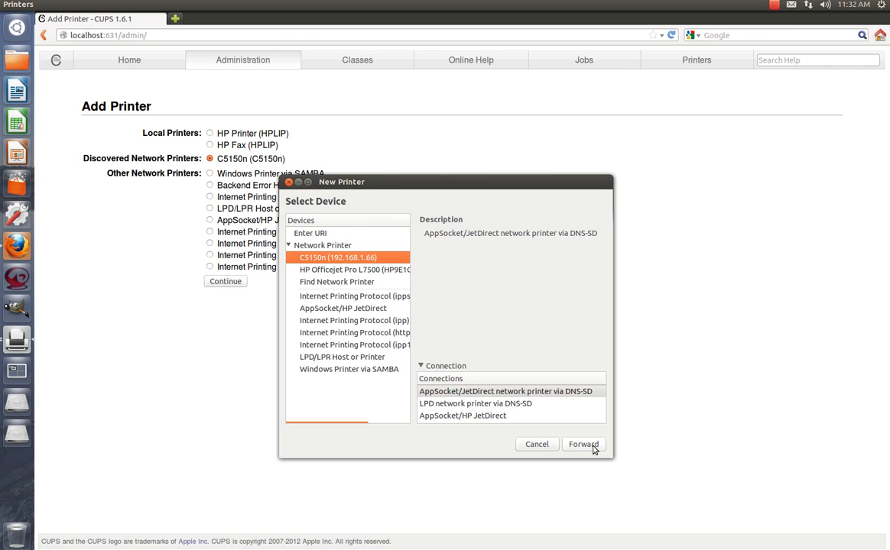
pyautogui.click(584, 443)
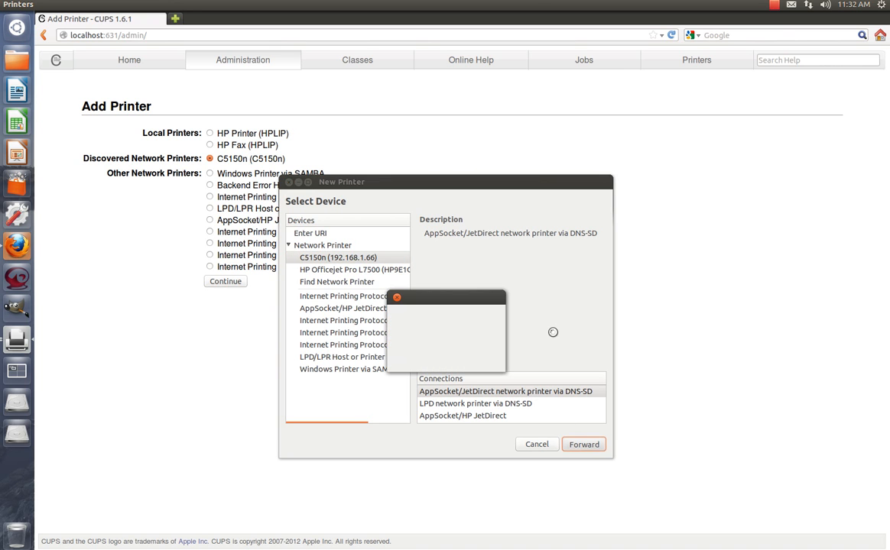
pyautogui.click(584, 444)
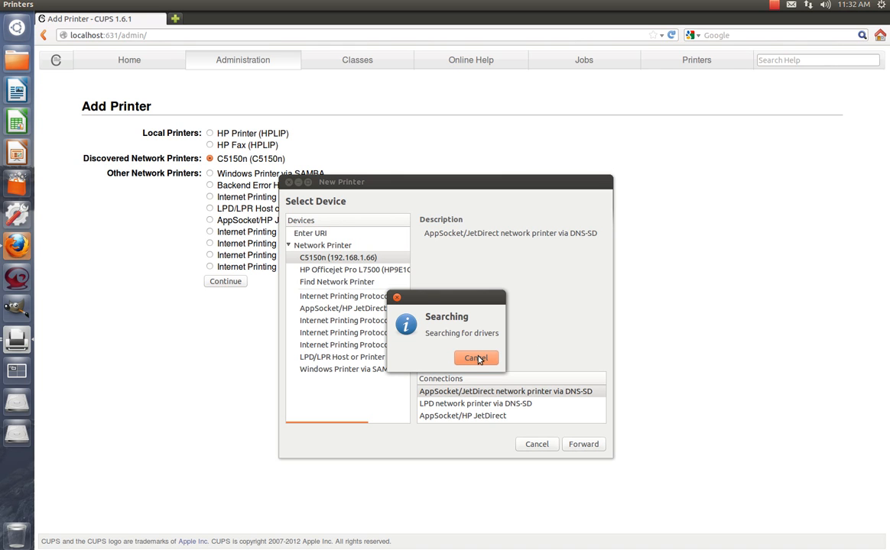
pyautogui.moveTo(542, 314)
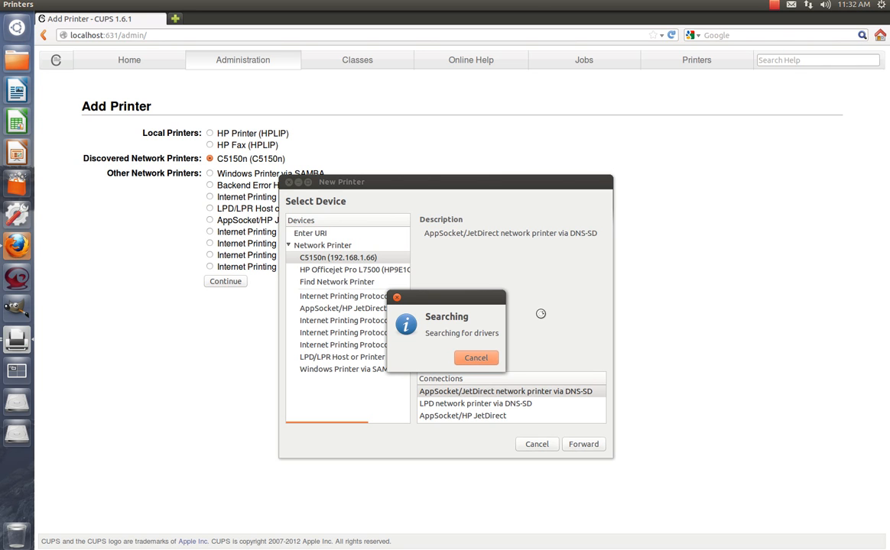
pyautogui.moveTo(542, 315)
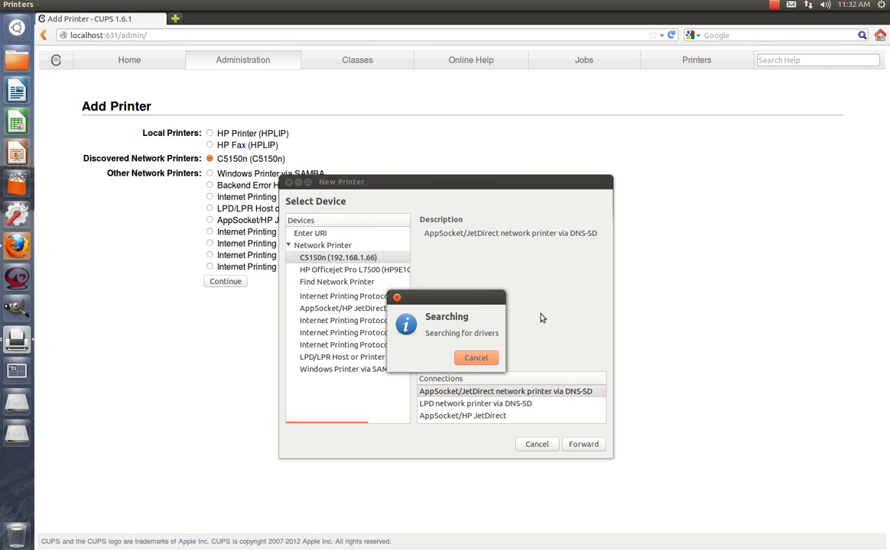
pyautogui.click(584, 443)
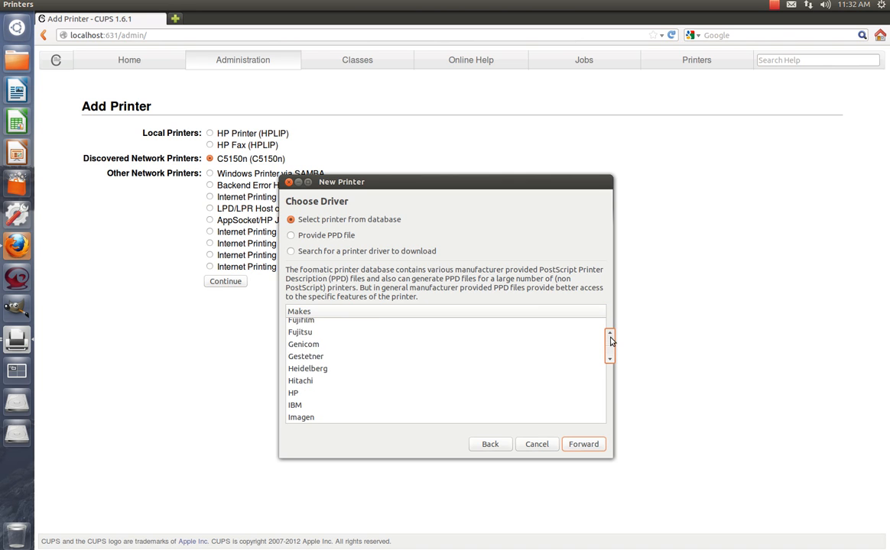
# Step: Choose Oki as the make and C5200 as the model driver
pyautogui.scroll(-3)
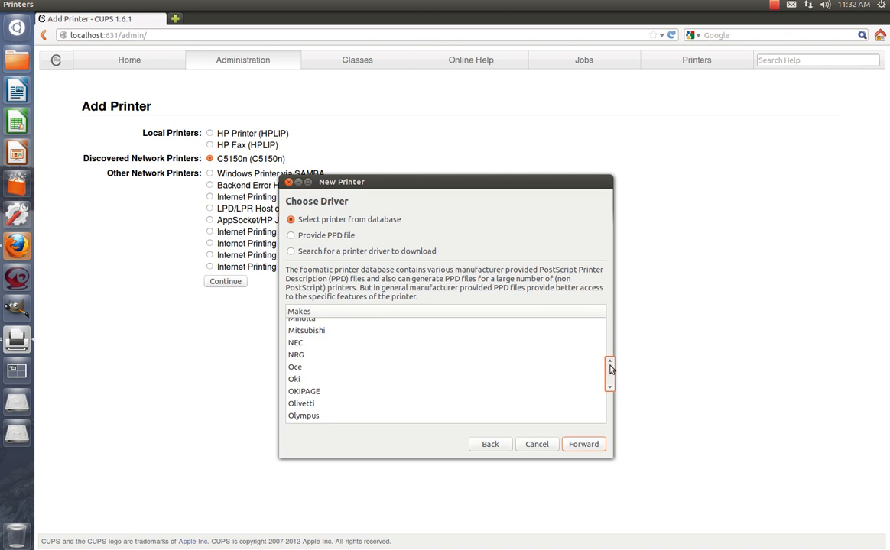
pyautogui.click(294, 372)
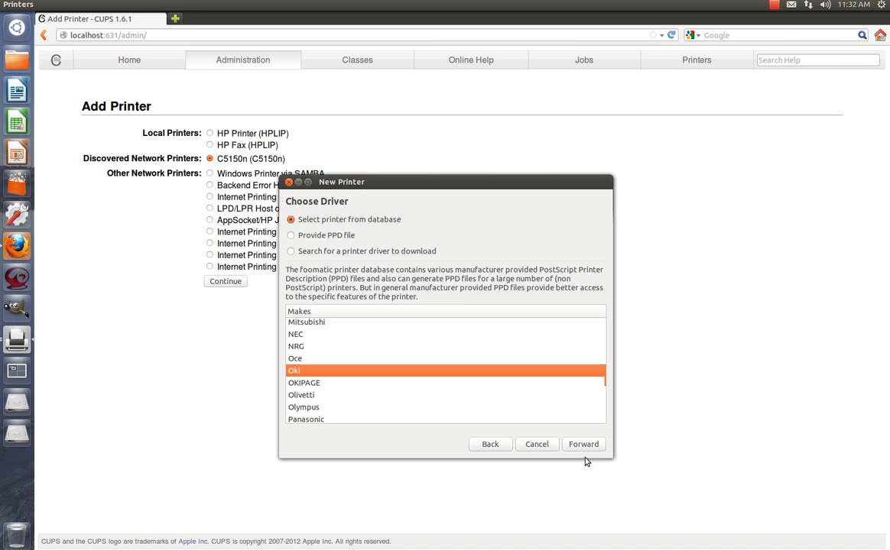
pyautogui.click(584, 443)
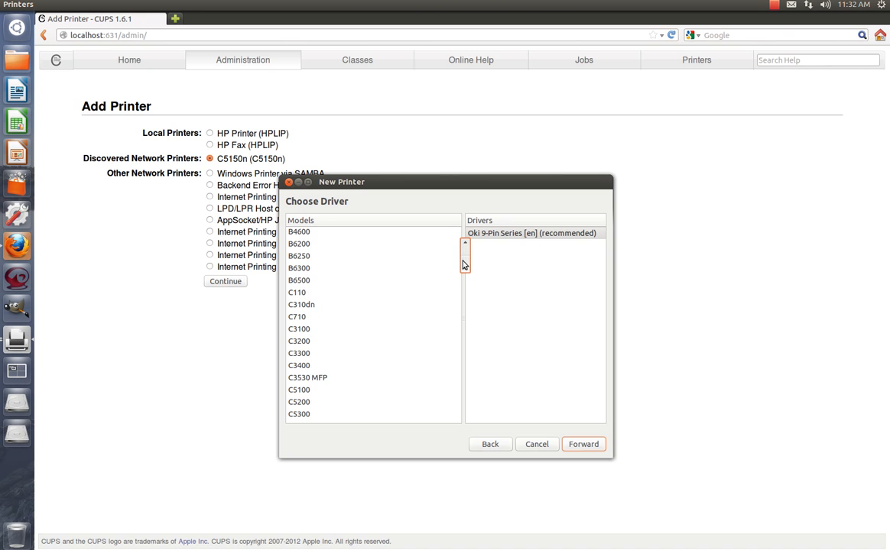
pyautogui.scroll(-3)
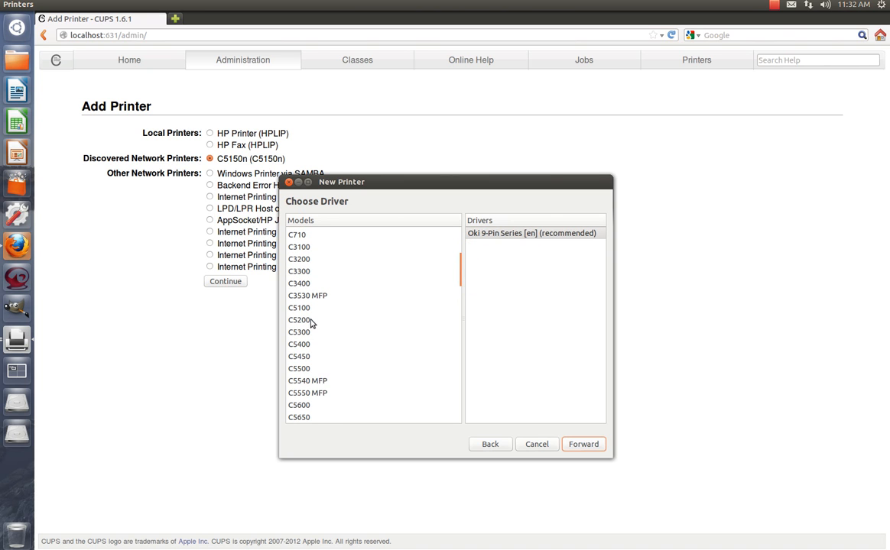
pyautogui.click(298, 320)
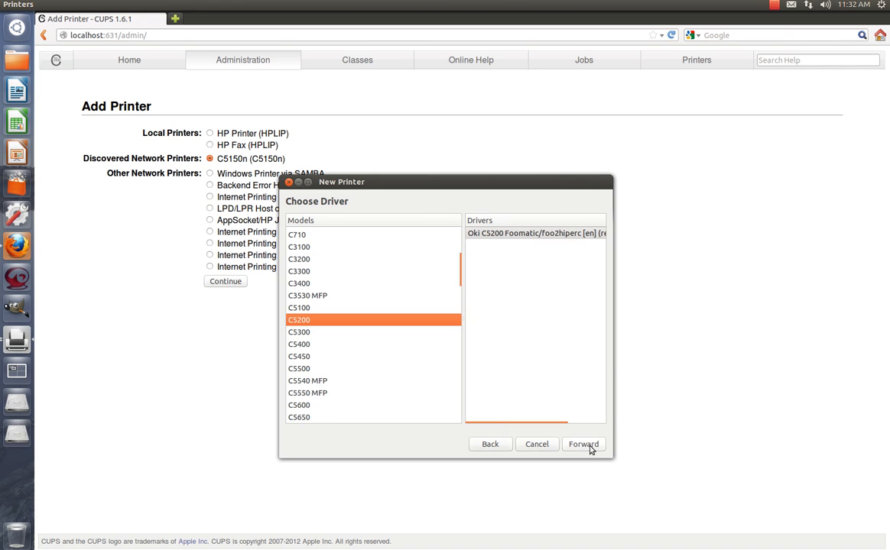
# Step: Describe the printer with location 'Theater Room' and apply to finish adding it
pyautogui.click(584, 443)
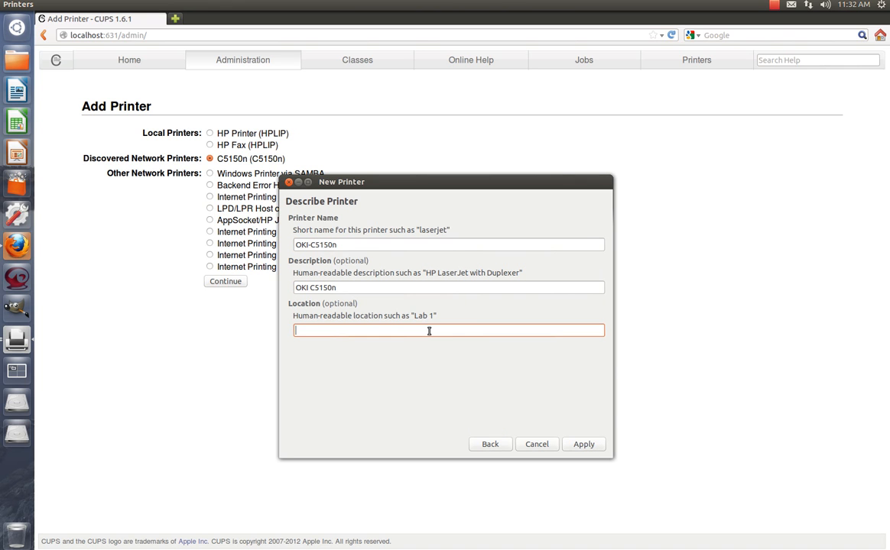
pyautogui.write('Theat')
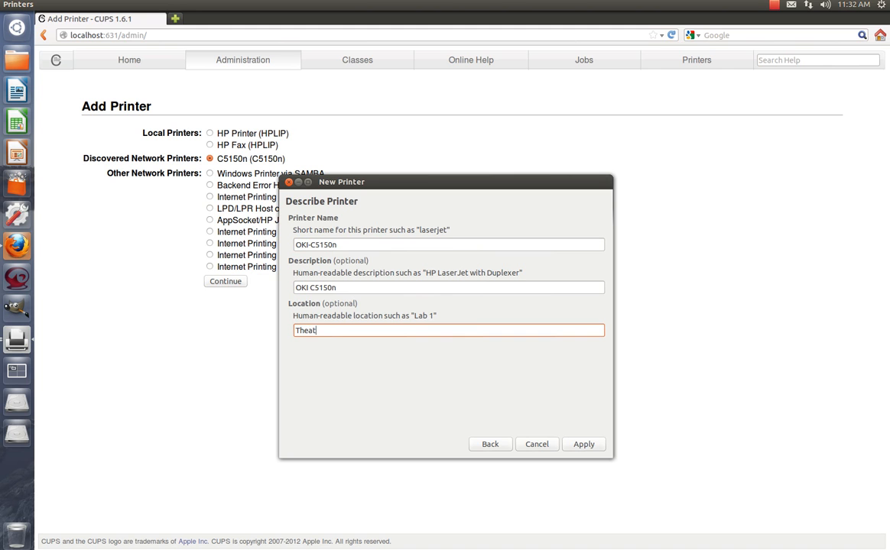
pyautogui.write('er Room')
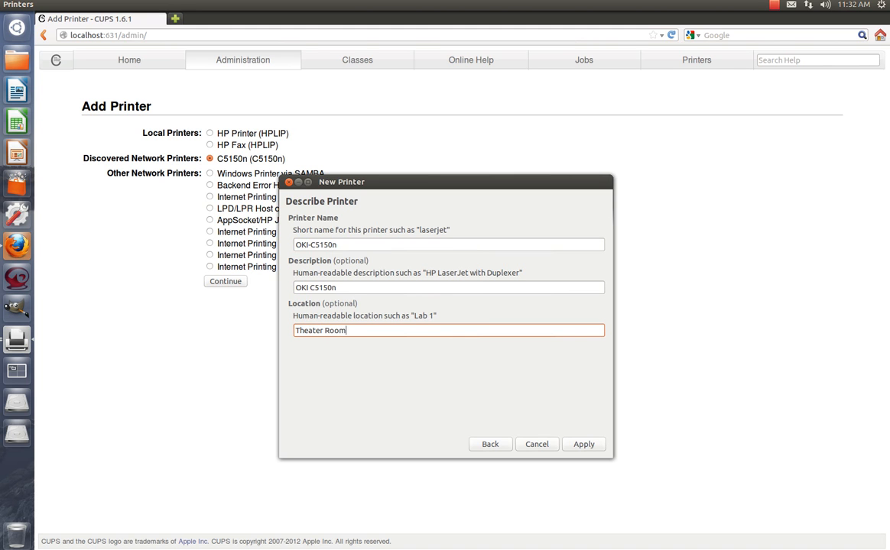
pyautogui.click(584, 443)
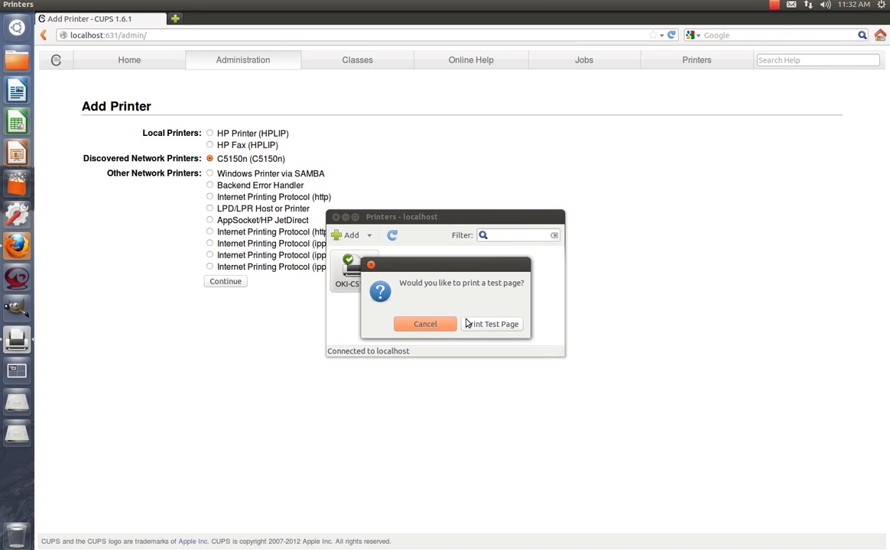
pyautogui.moveTo(480, 327)
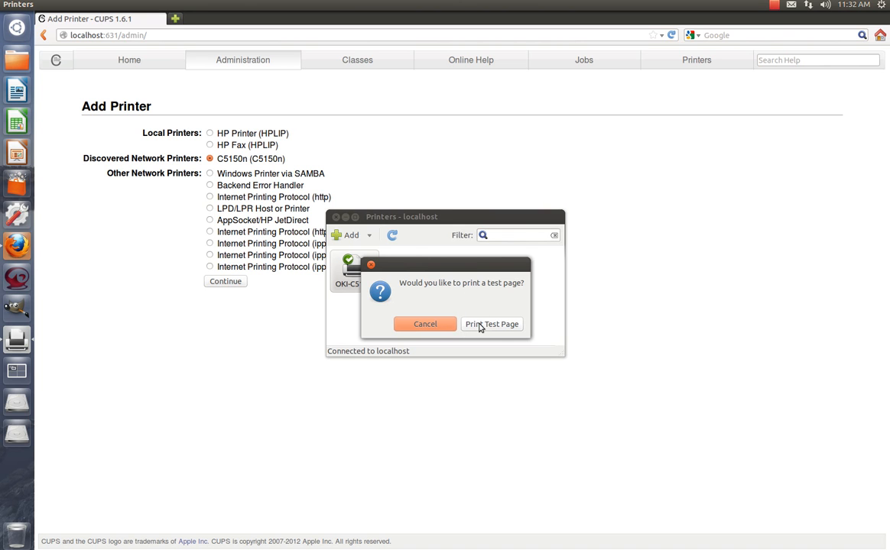
# Step: Print a test page and acknowledge the Submitted message
pyautogui.click(493, 324)
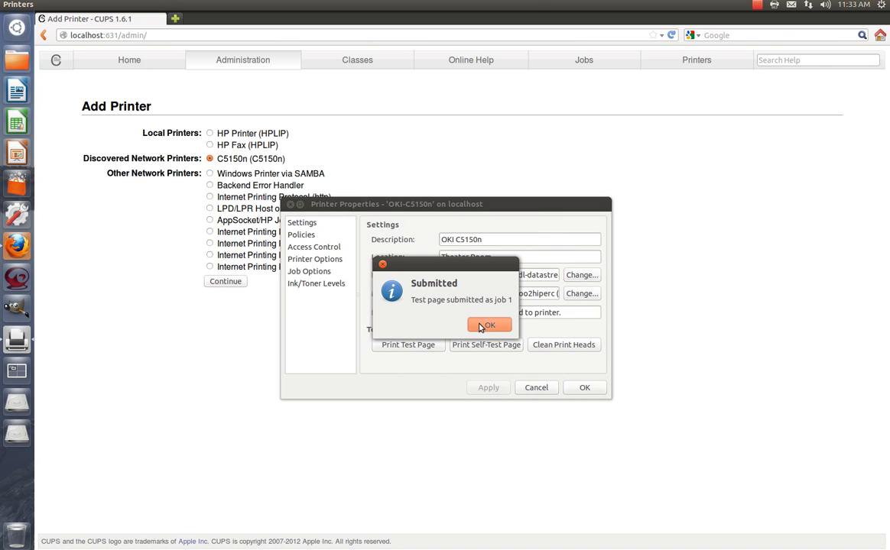
pyautogui.click(489, 324)
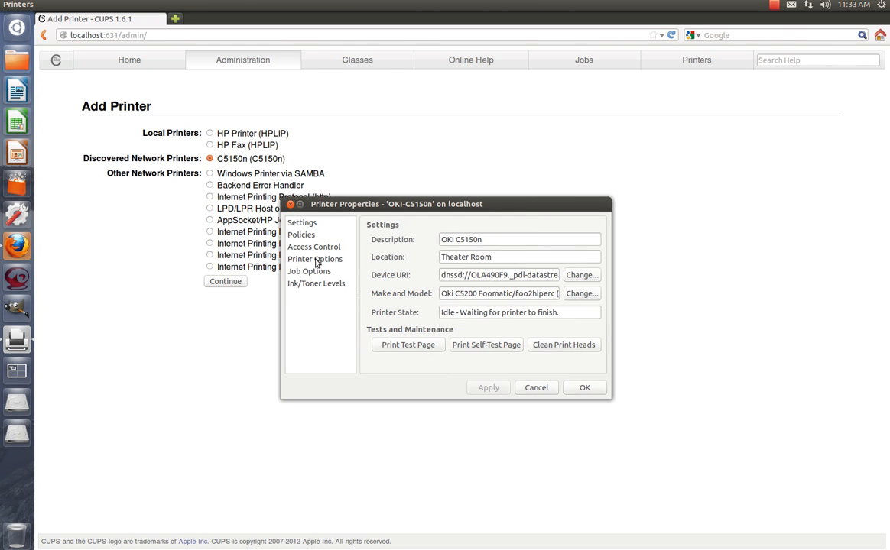
# Step: In Printer Options set duplex Long edge, Color mode and 300x300 dpi resolution
pyautogui.click(315, 259)
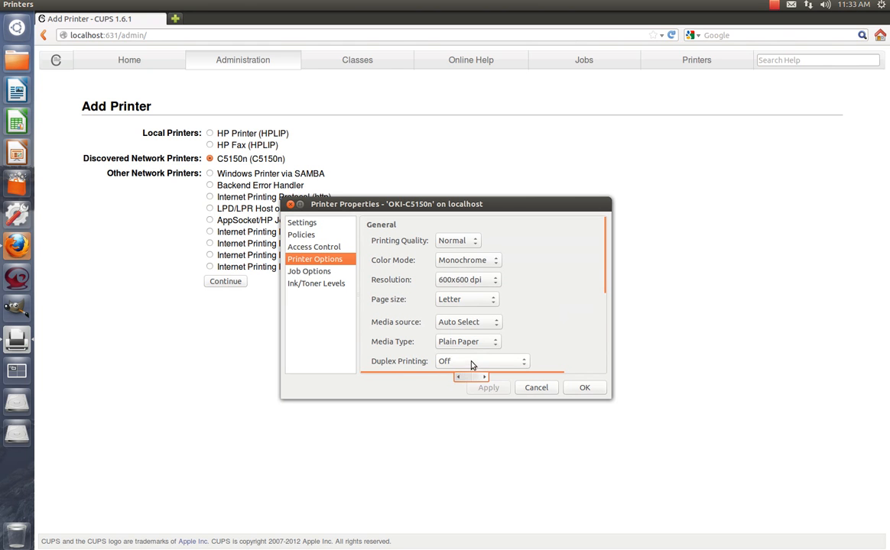
pyautogui.click(481, 361)
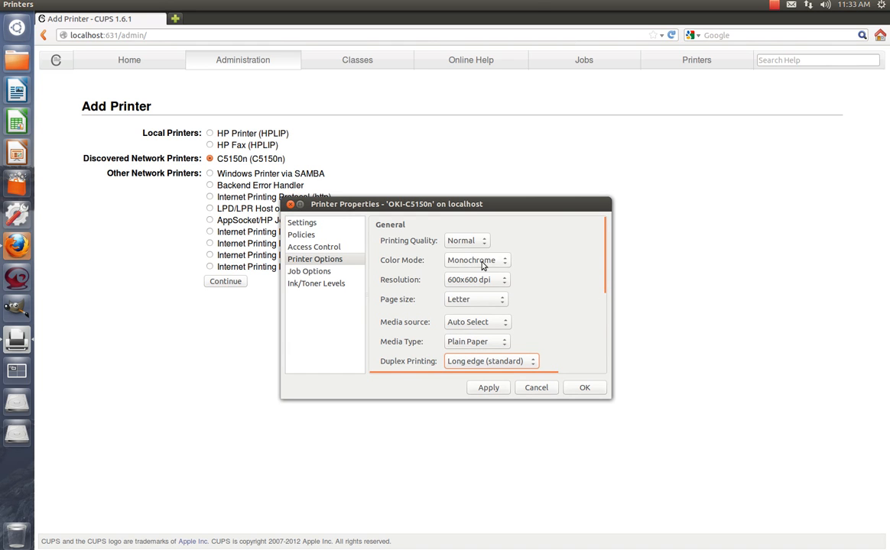
pyautogui.click(477, 260)
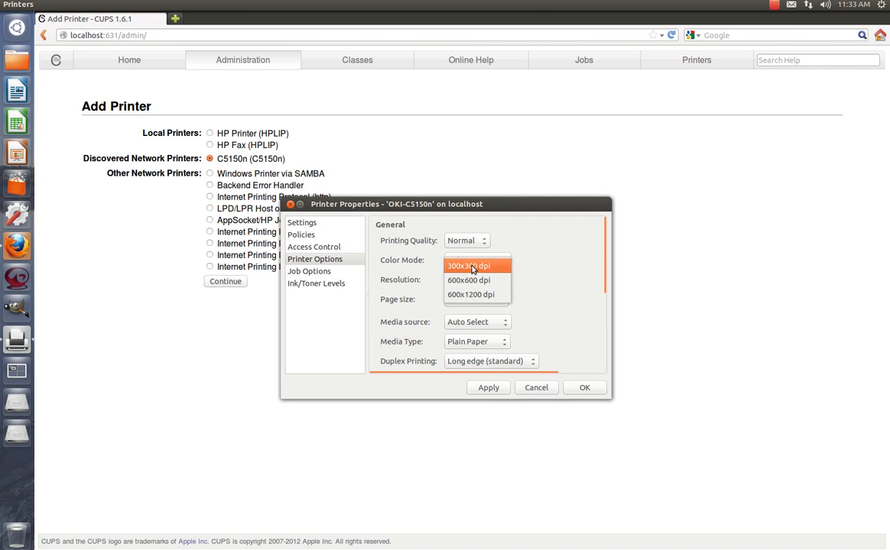
pyautogui.click(468, 266)
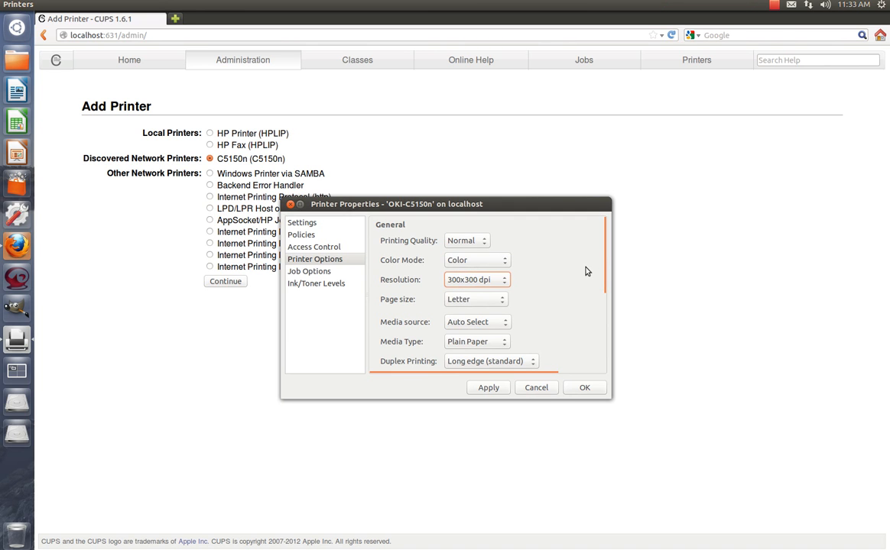
pyautogui.moveTo(589, 297)
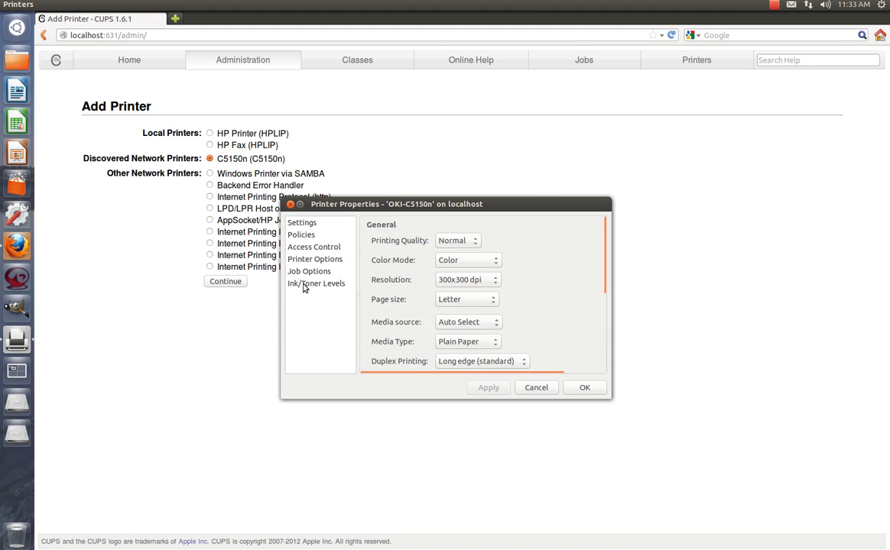
# Step: Review the Ink/Toner Levels page, then the Access Control list of users allowed to print
pyautogui.click(315, 282)
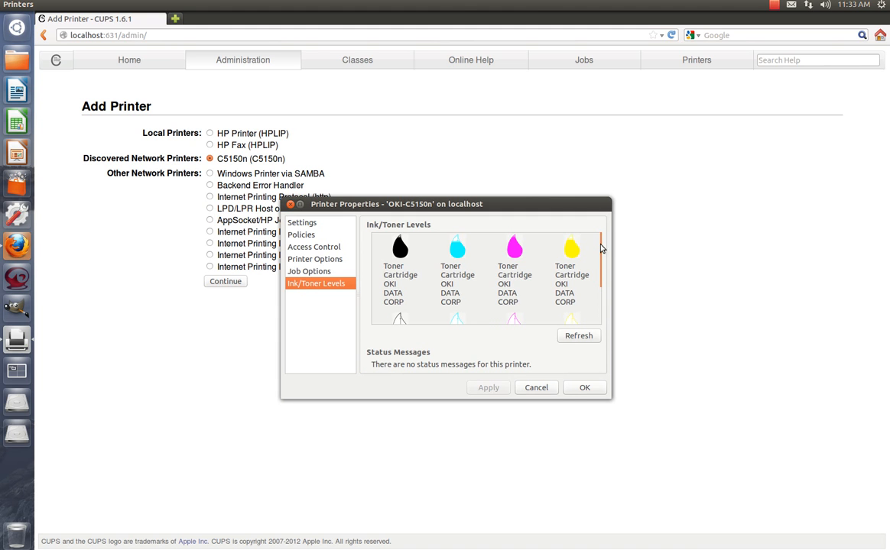
pyautogui.scroll(-3)
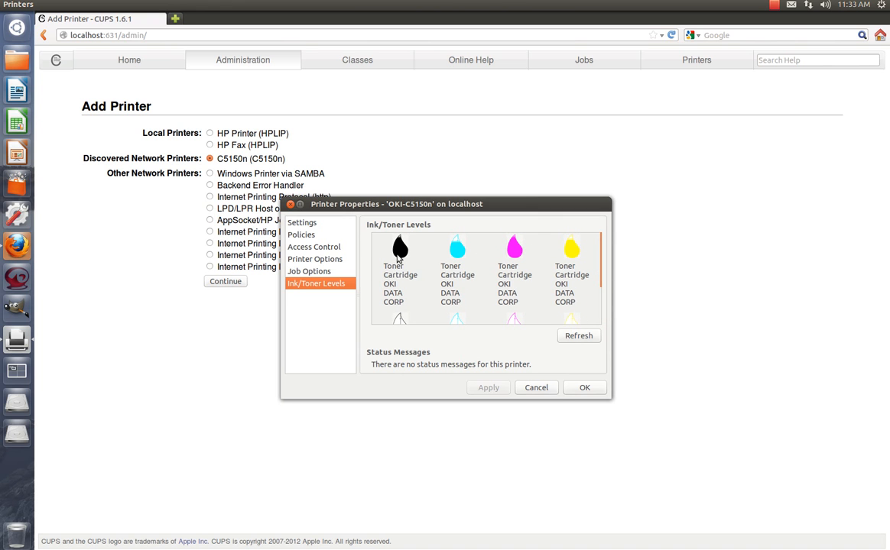
pyautogui.moveTo(426, 286)
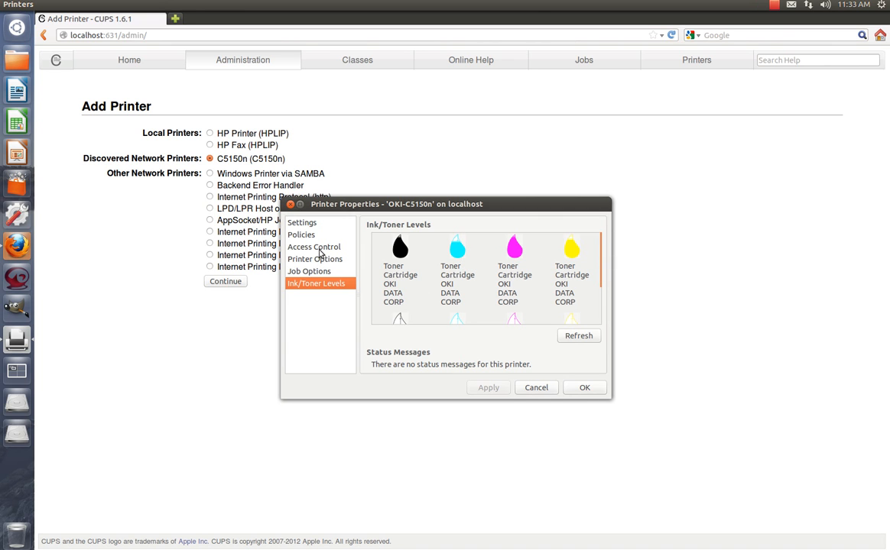
pyautogui.click(314, 248)
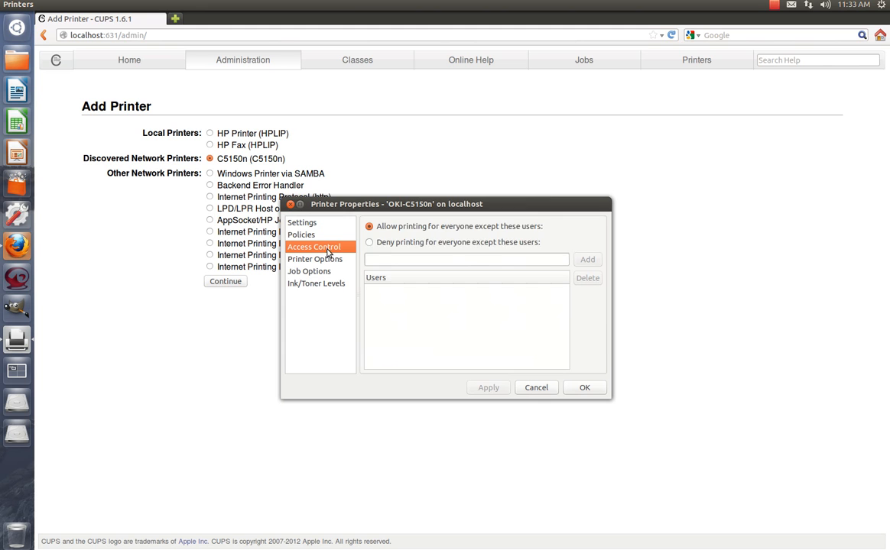
pyautogui.moveTo(318, 260)
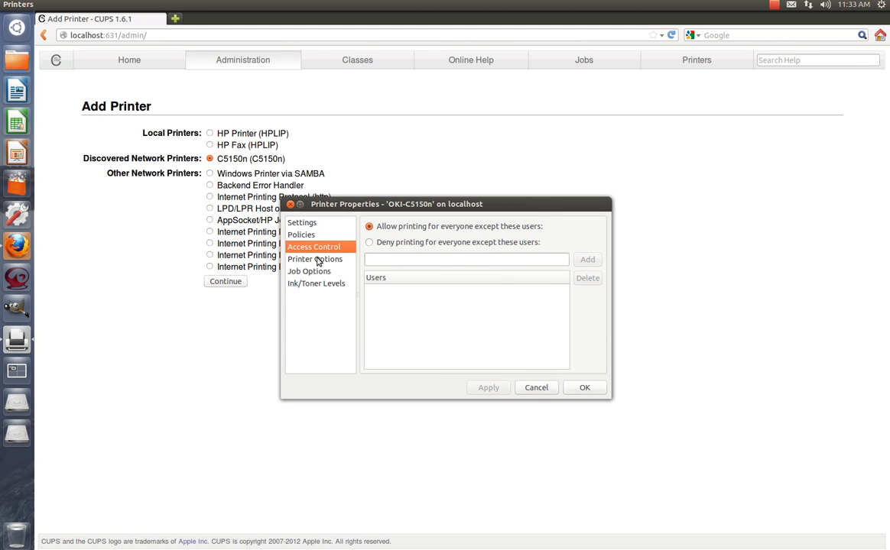
# Step: Review the Policies and Job Options pages, then confirm to close OKI-C5150n's properties
pyautogui.click(302, 235)
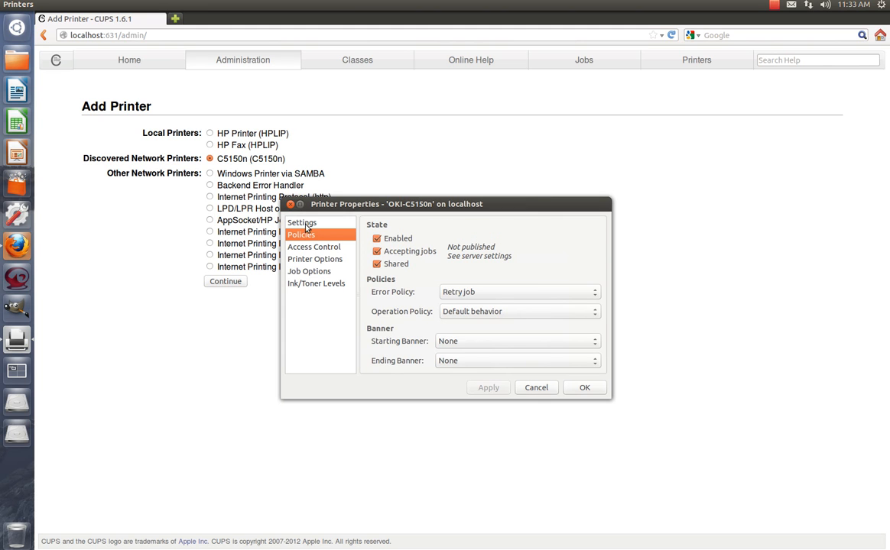
pyautogui.click(309, 272)
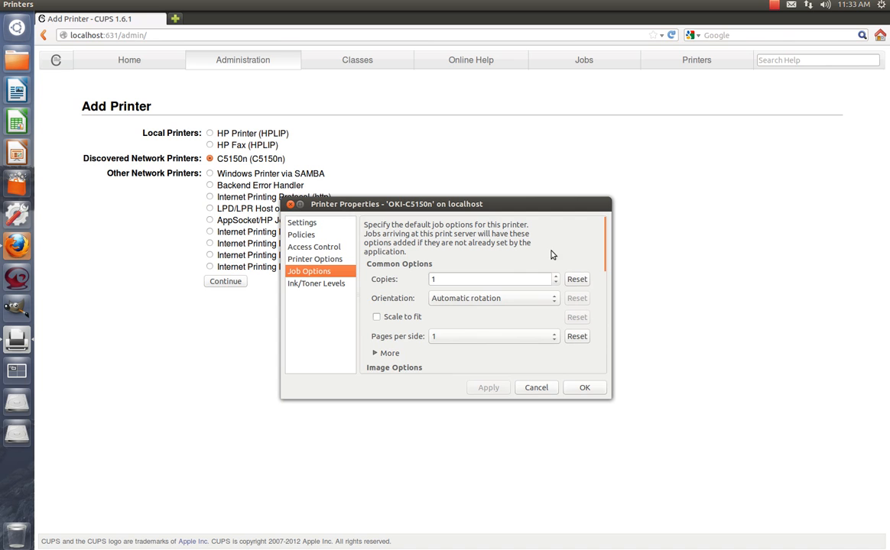
pyautogui.click(584, 389)
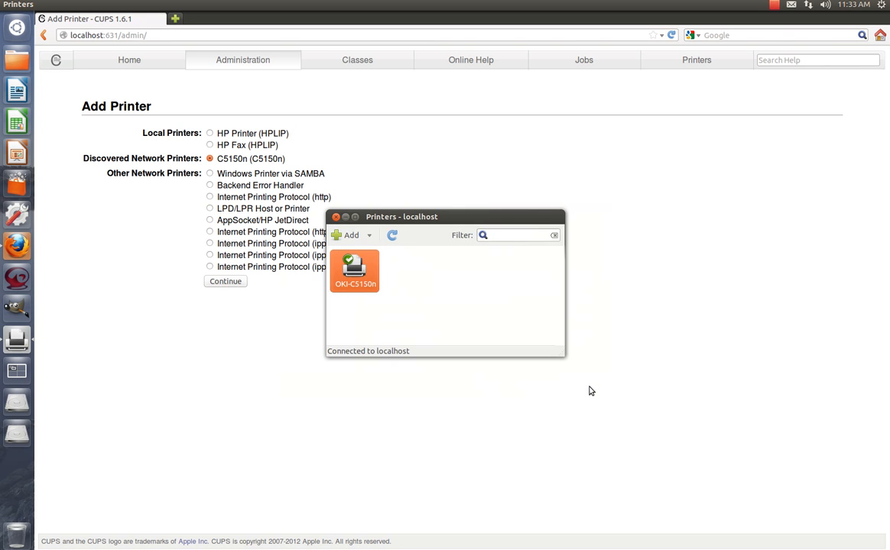
pyautogui.moveTo(663, 308)
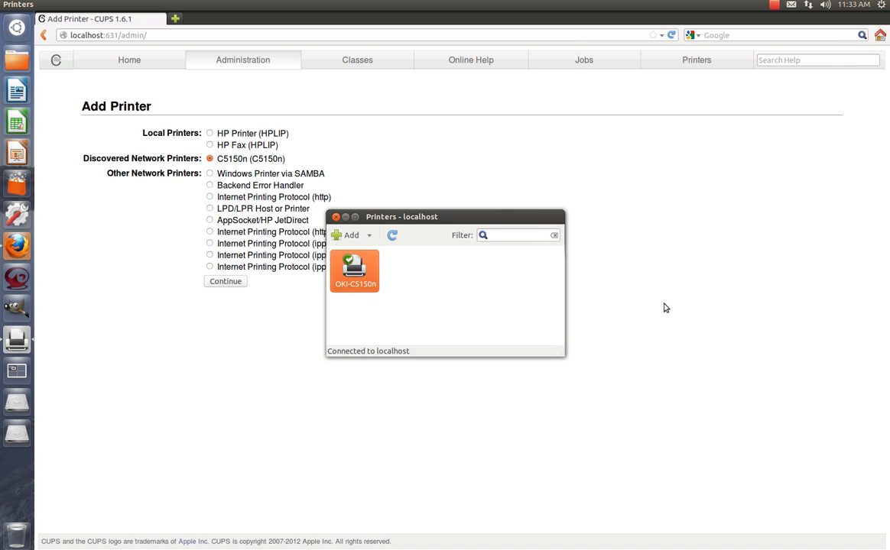
pyautogui.moveTo(688, 297)
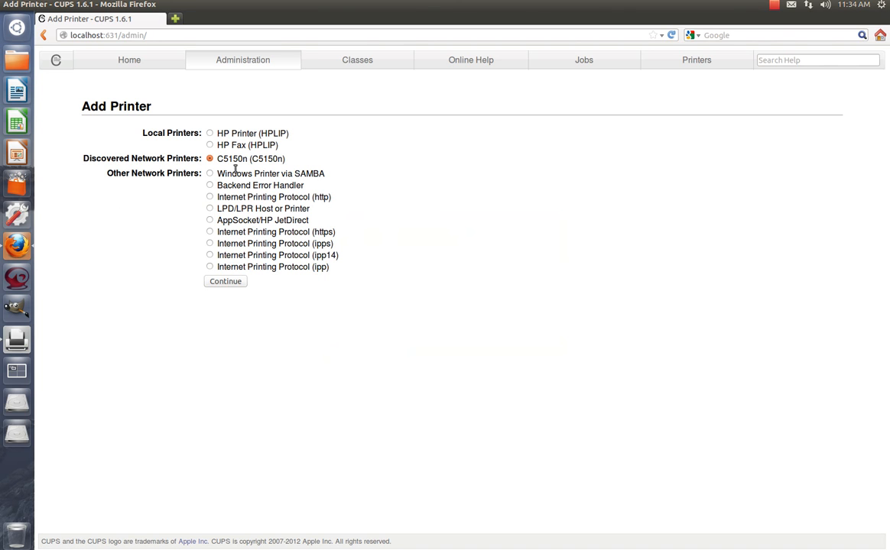
pyautogui.moveTo(727, 110)
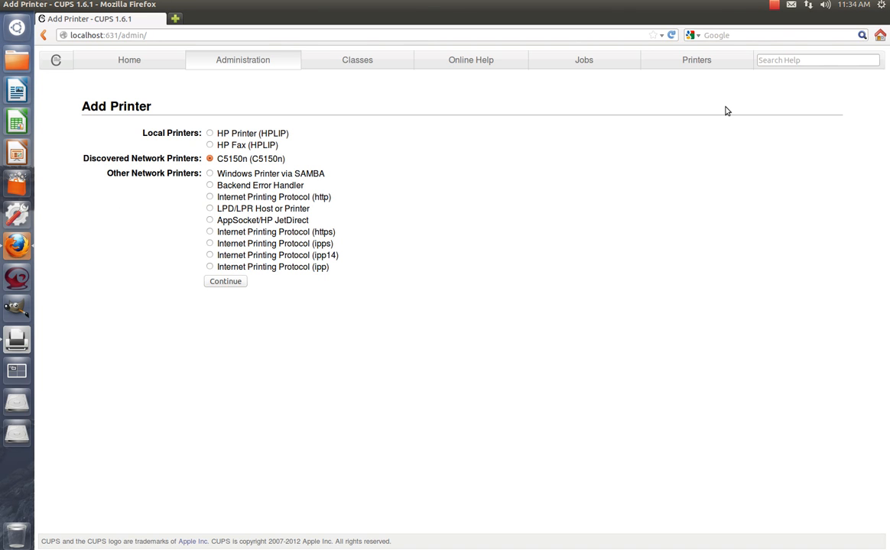